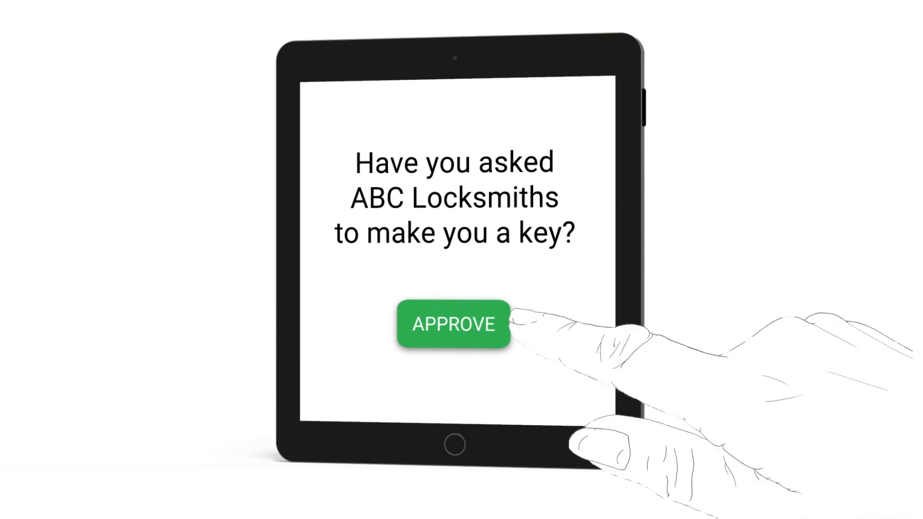
- Approve ABC Locksmiths' key-copy request so the Ultion Key map shows the key nearby
{"action": "left_click", "coordinate": [454, 324]}
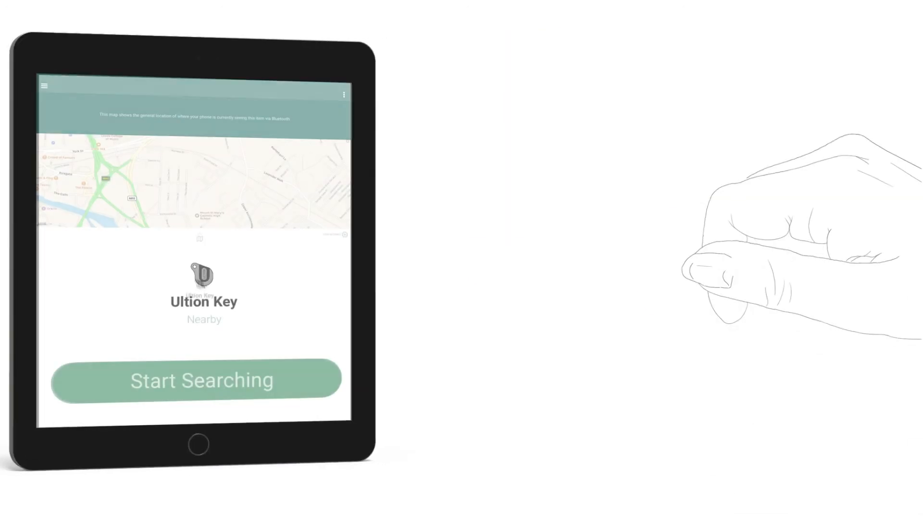